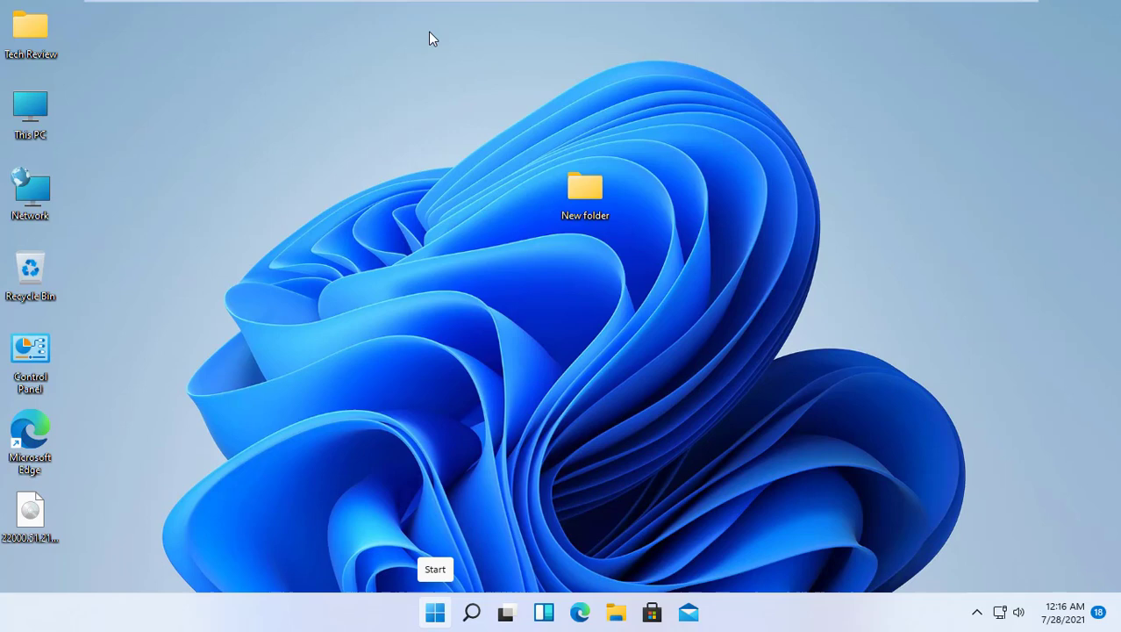
Step: Bring up the Win+X quick link menu from the Start button
right_click(435, 612)
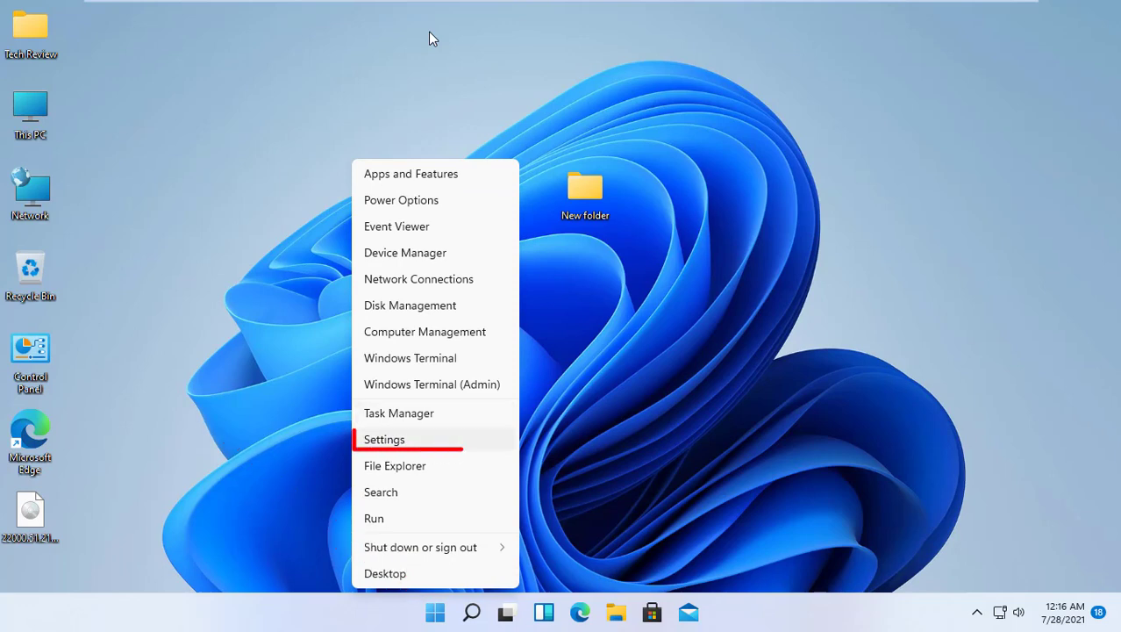
Step: Go from Settings to the System > Recovery page with reset and go-back options
click(430, 37)
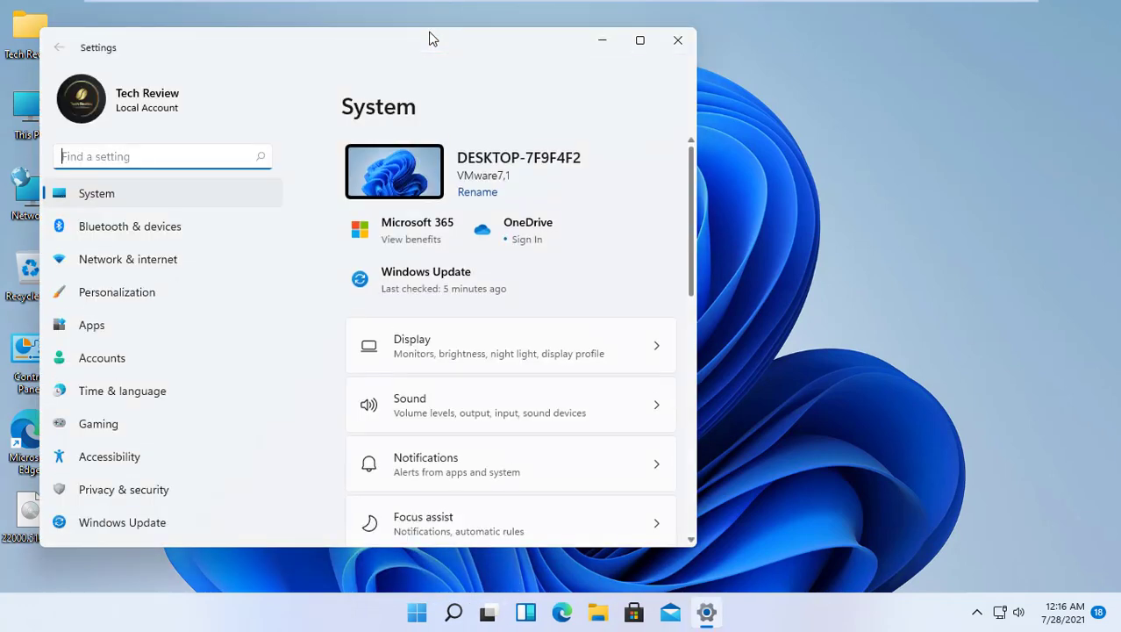
scroll(down, 3)
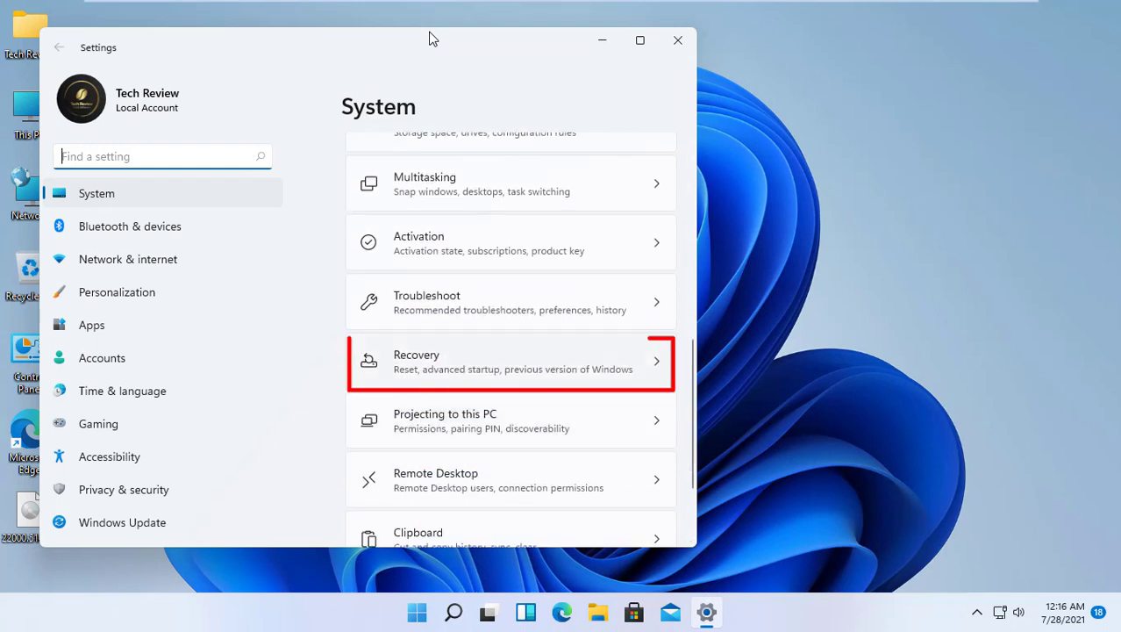
click(509, 361)
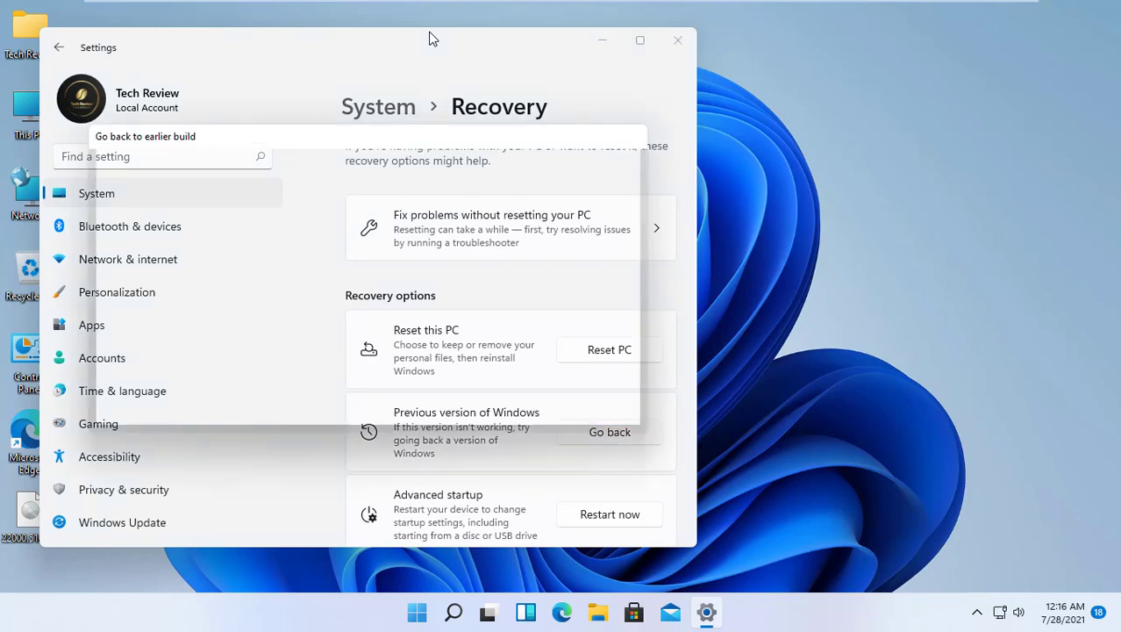
Step: Start Go back, give 'earlier builds seemed easier to use' as the reason and decline checking for updates
click(609, 432)
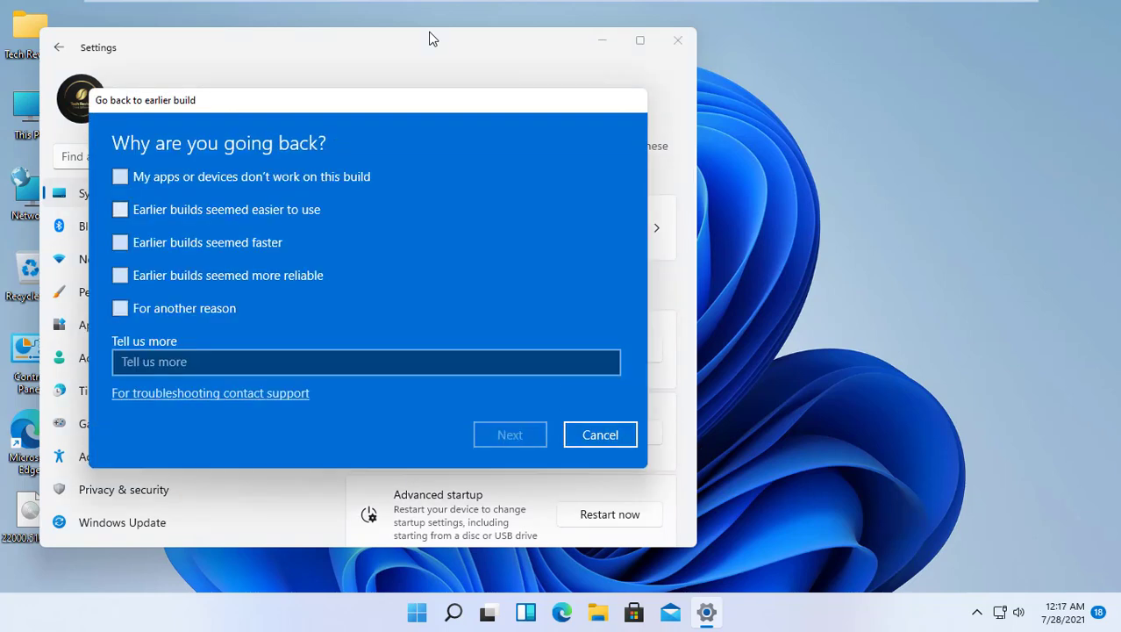
click(121, 209)
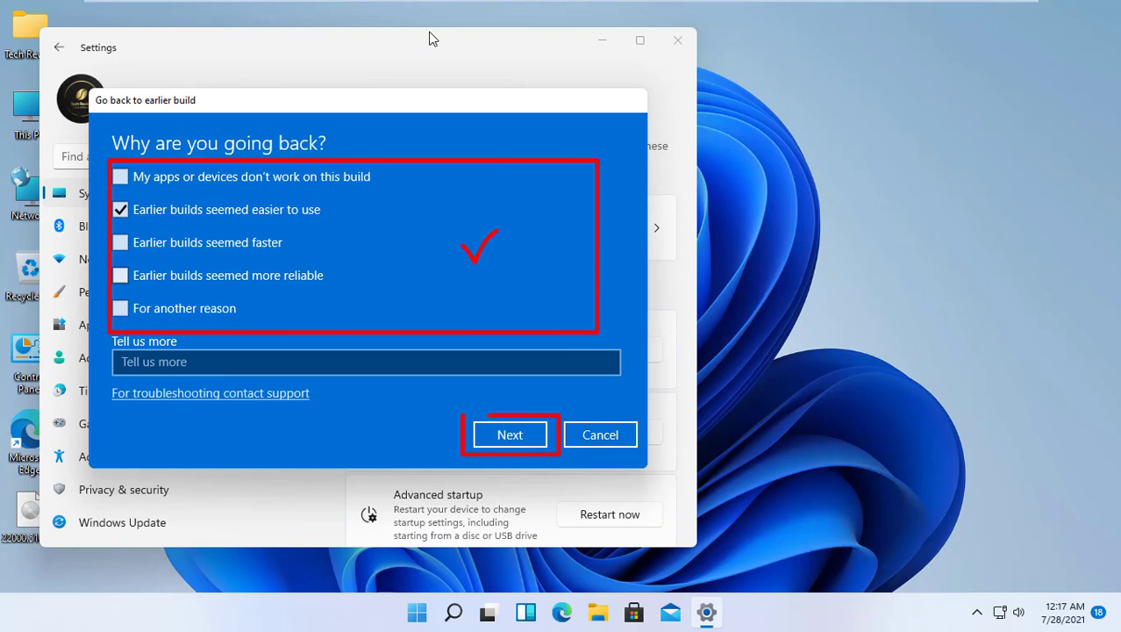
click(510, 435)
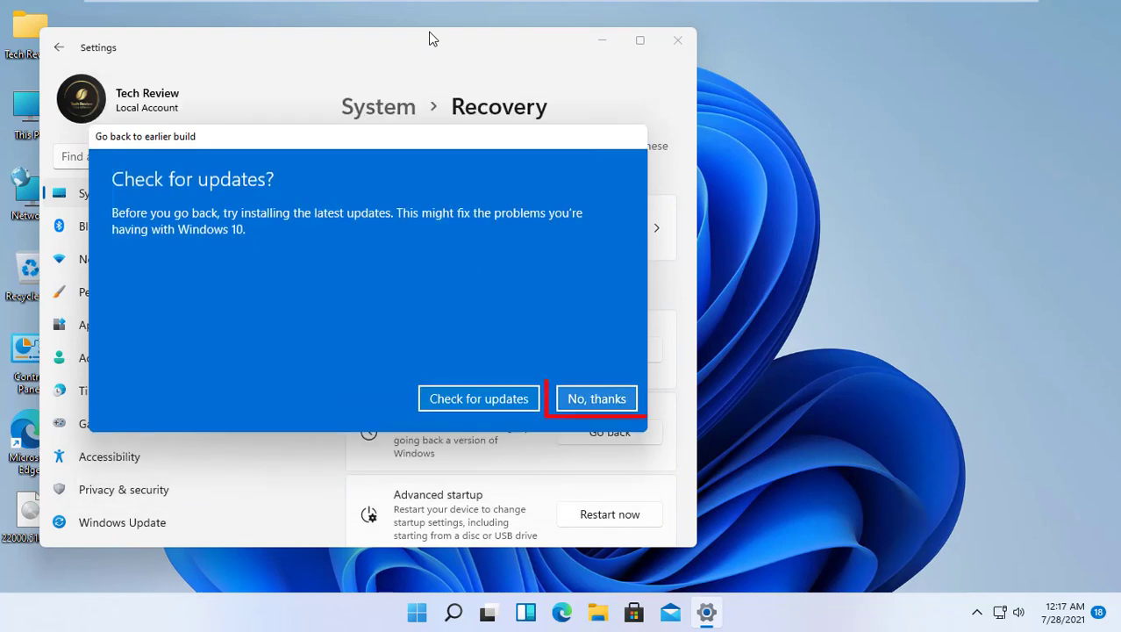
click(597, 399)
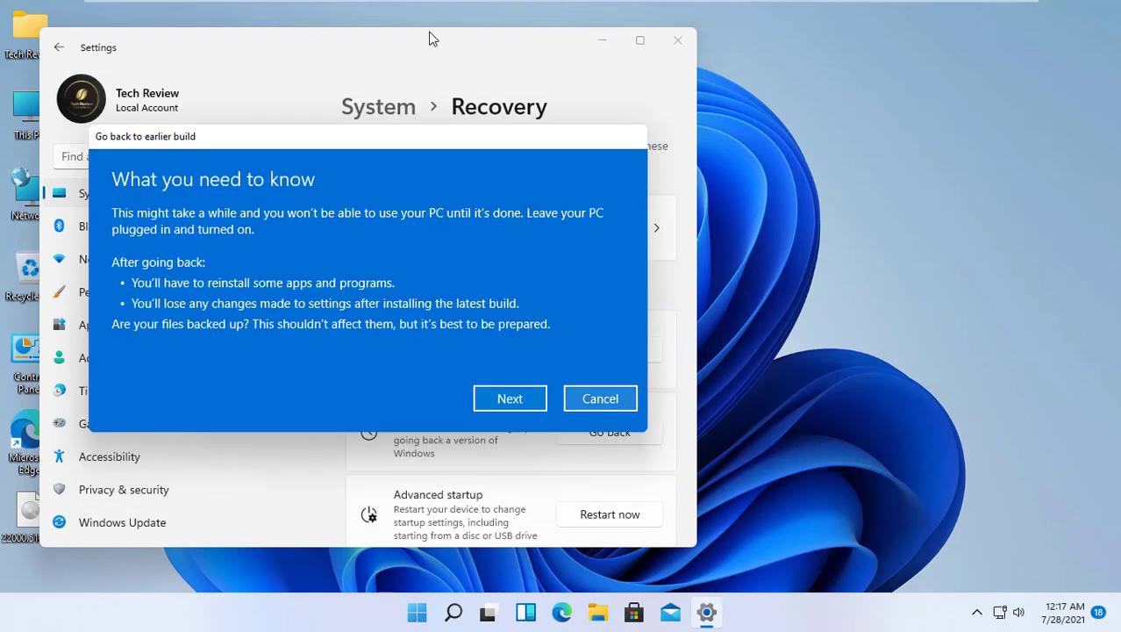
Step: Acknowledge the what-to-know and password warnings and confirm Go back to earlier build
click(510, 397)
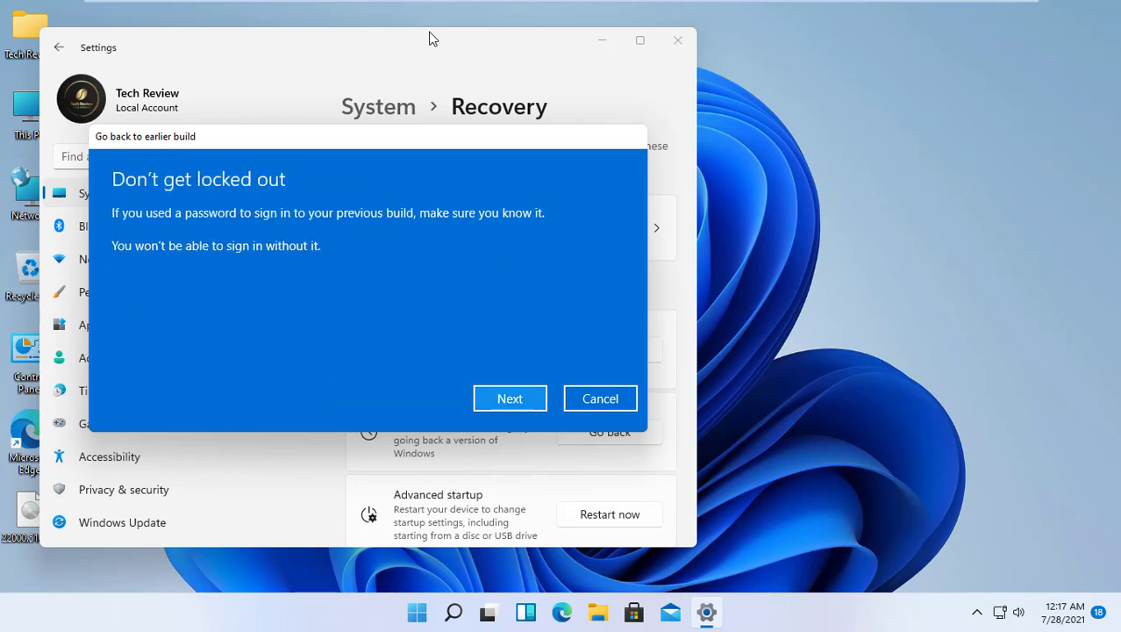
click(510, 398)
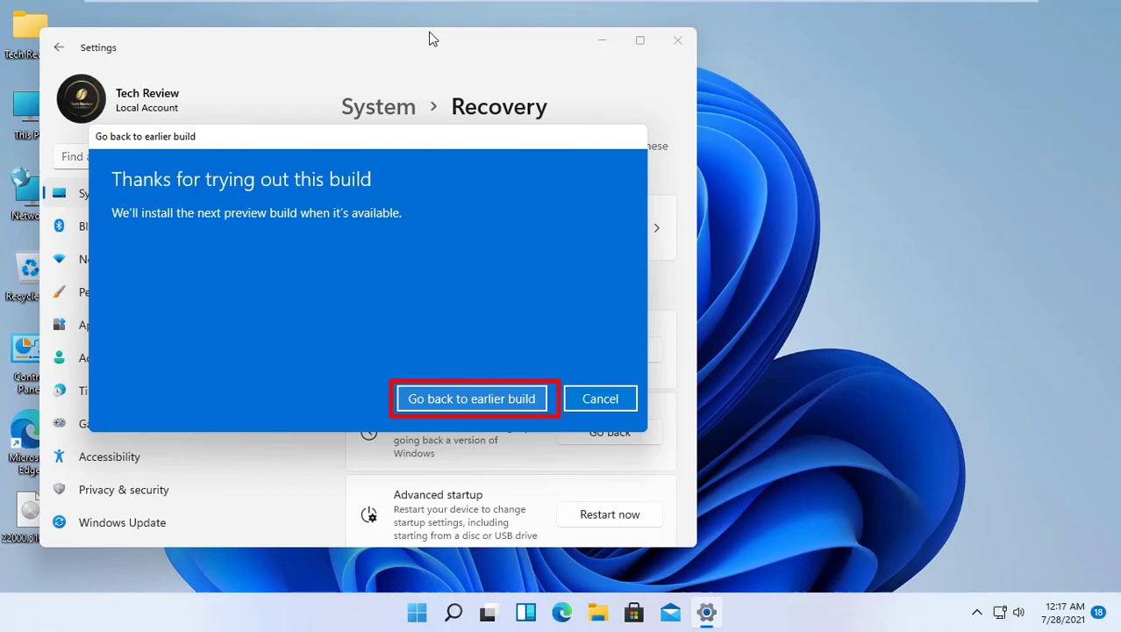
click(600, 399)
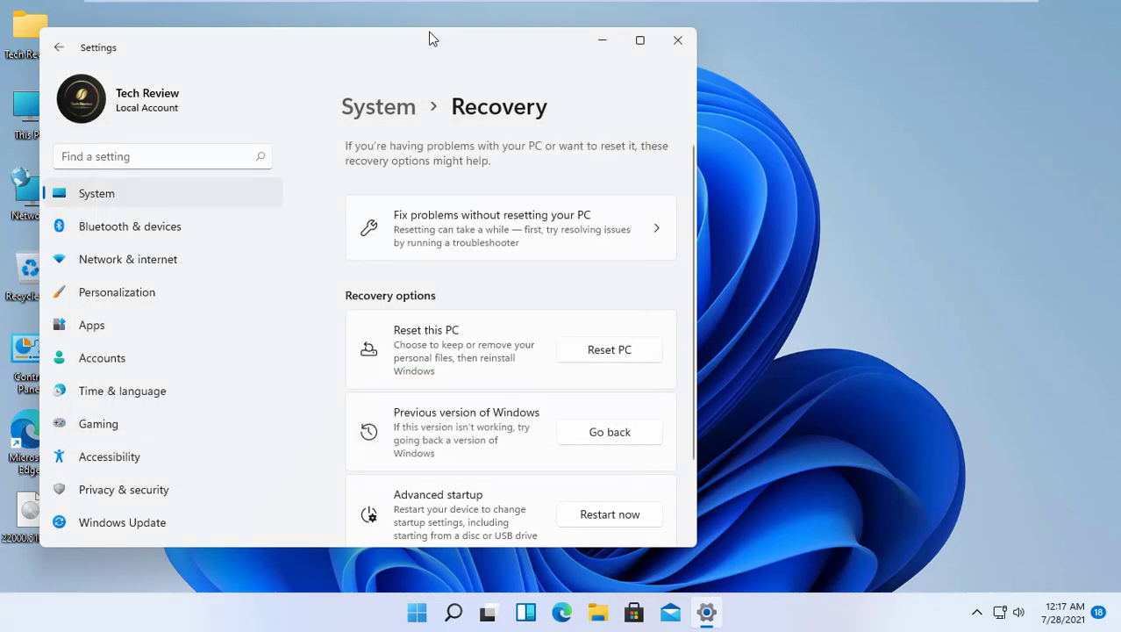
click(609, 432)
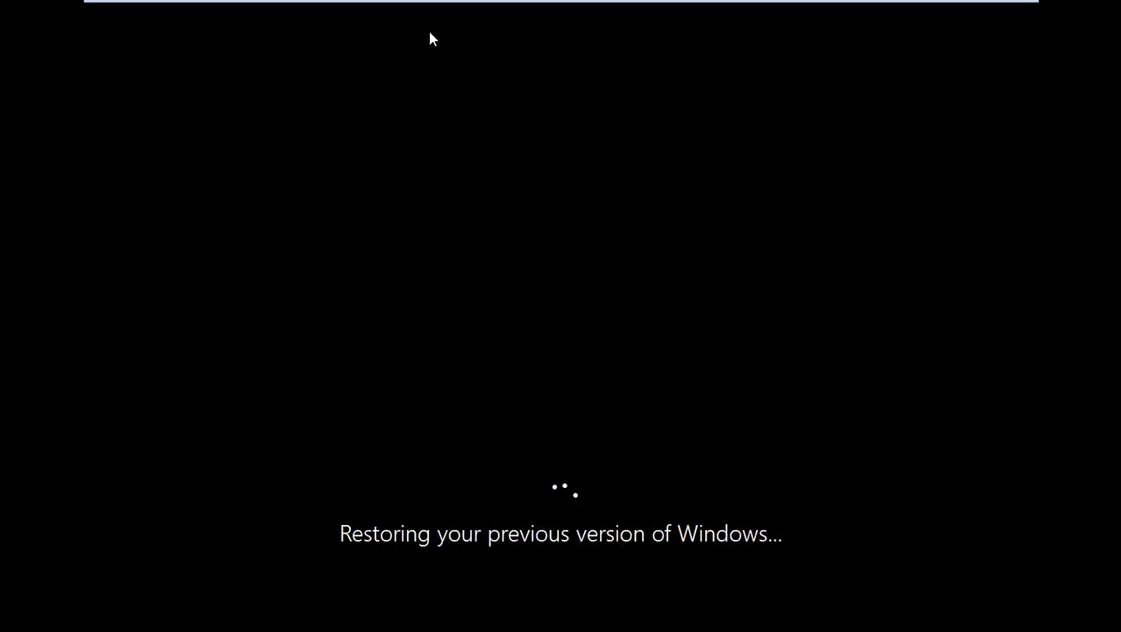